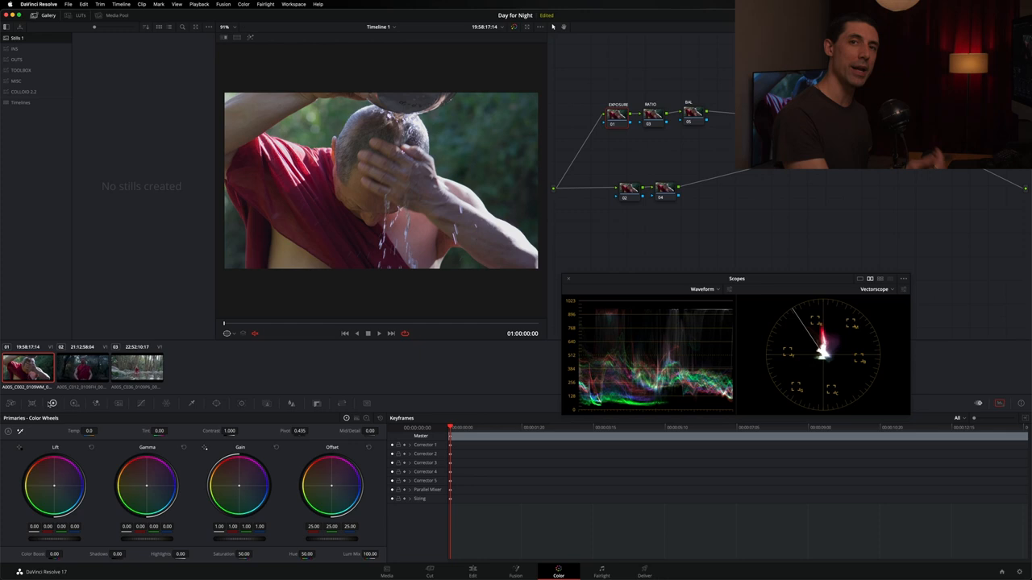
pyautogui.moveTo(654, 77)
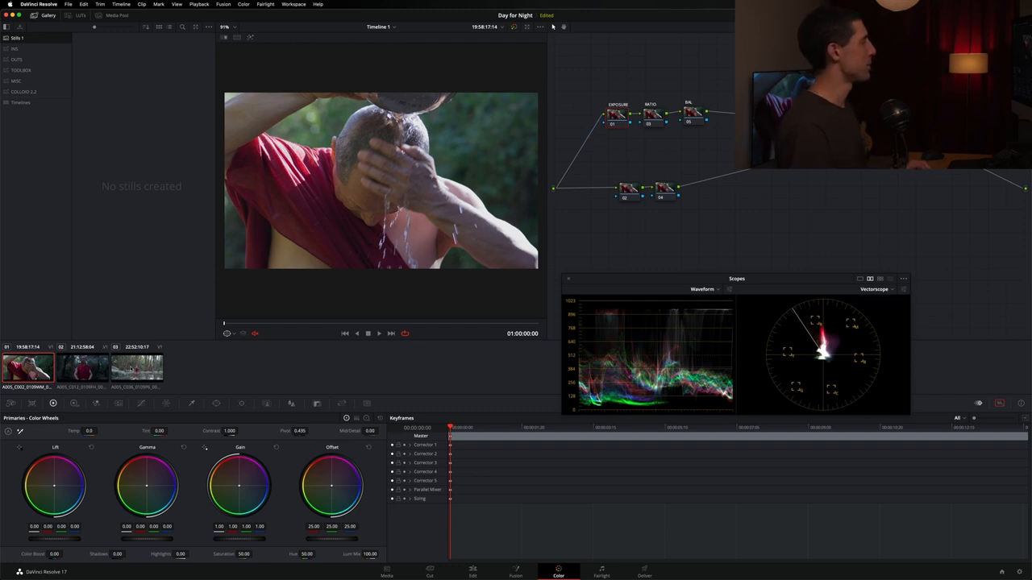
# Add a control point on the lower luma curve to pull the stream shot's shadows darker
pyautogui.click(137, 368)
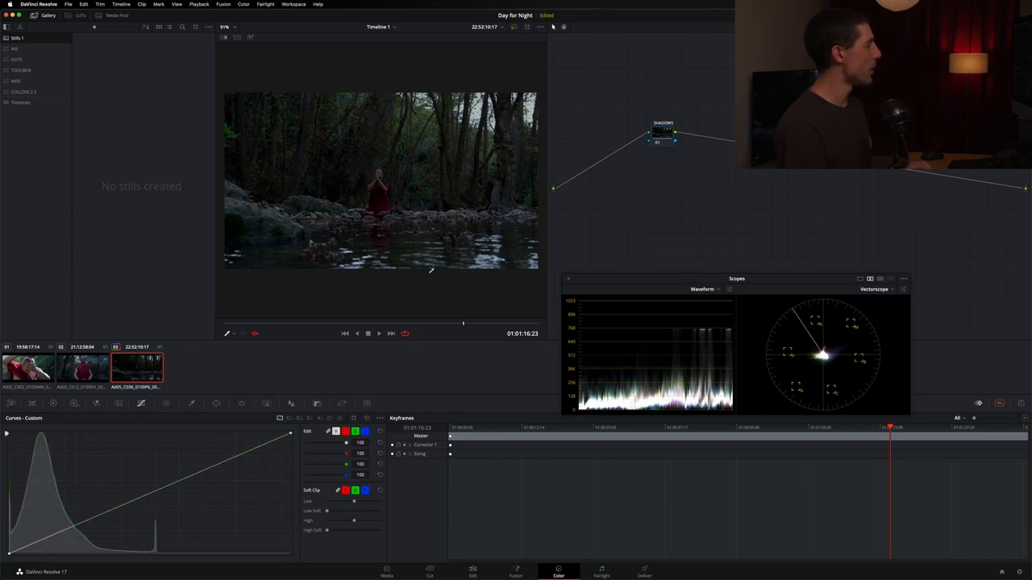
pyautogui.moveTo(350, 344)
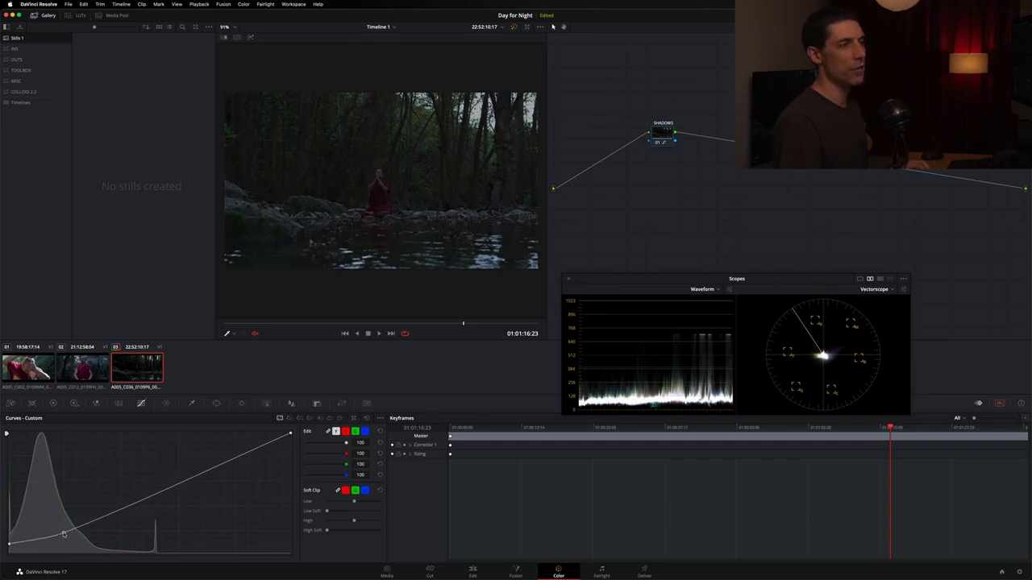
# Add a neutral serial node after the curve-darkened node on the forest shot
pyautogui.moveTo(65, 536); pyautogui.dragTo(65, 535)
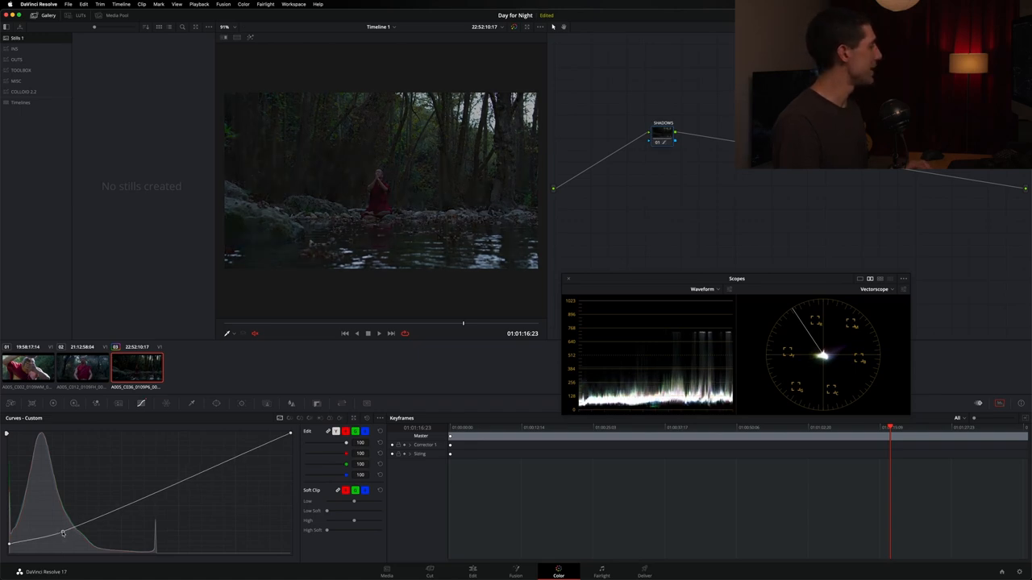
pyautogui.moveTo(62, 532); pyautogui.dragTo(62, 539)
pyautogui.write('COOL')
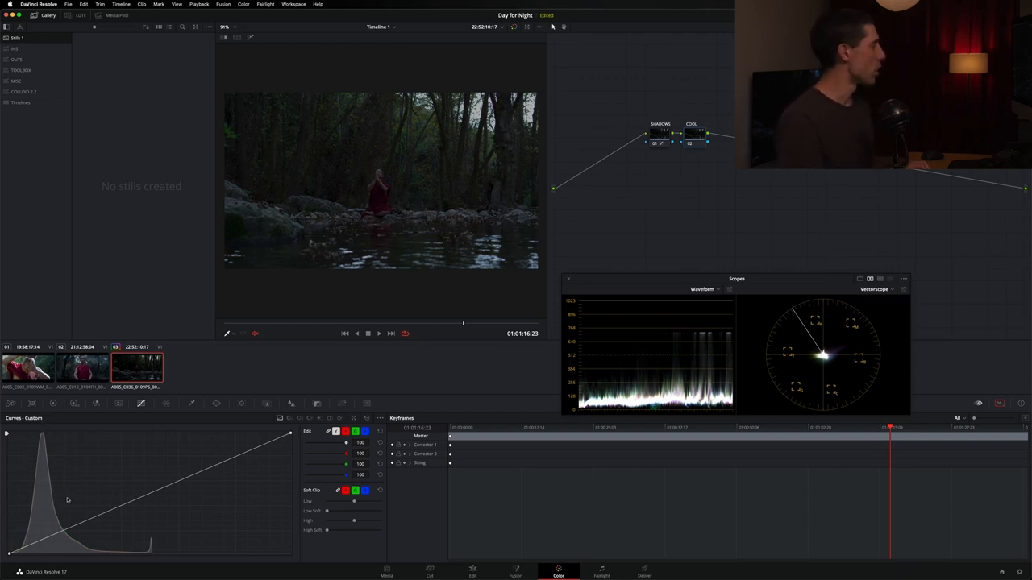
pyautogui.moveTo(82, 538)
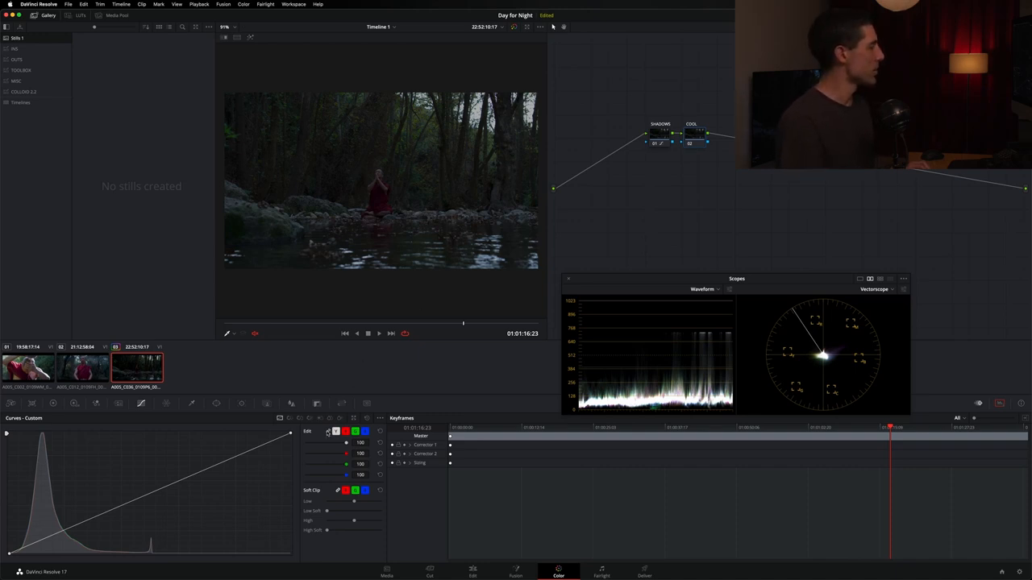
pyautogui.click(335, 432)
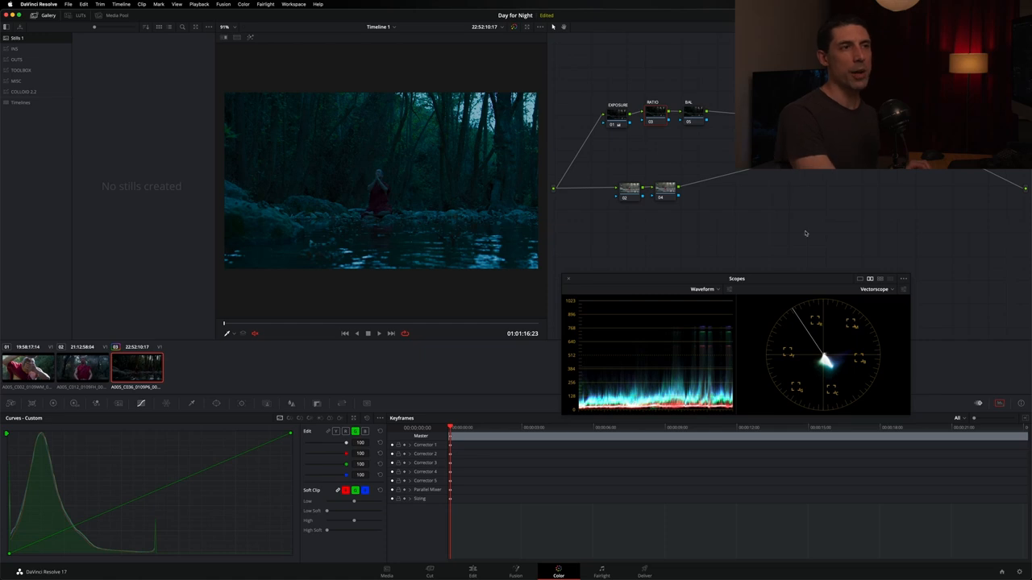
pyautogui.moveTo(837, 258)
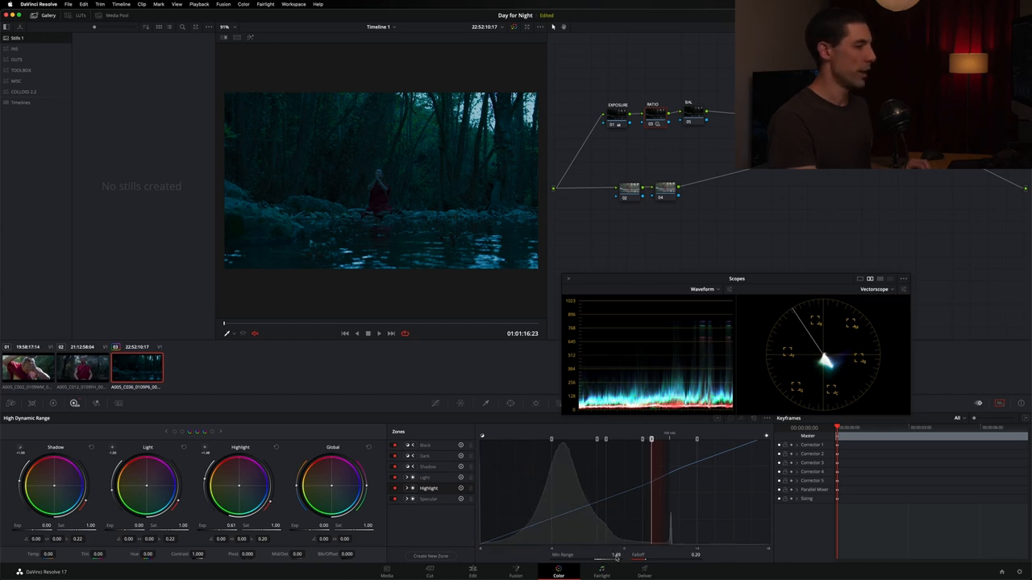
# Lower the Highlight zone exposure so the bright sky stays dark
pyautogui.moveTo(648, 438); pyautogui.dragTo(645, 438)
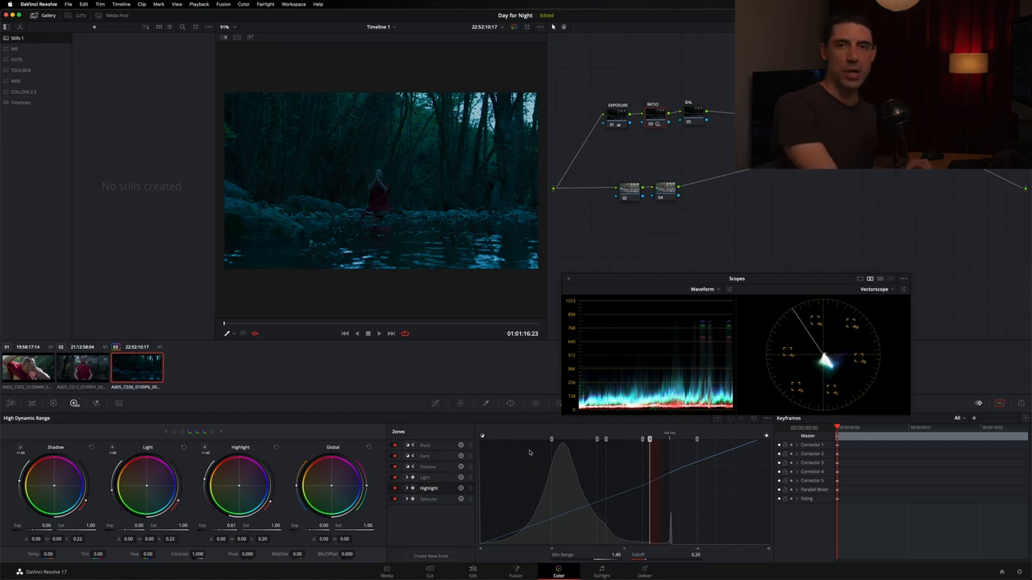
pyautogui.moveTo(572, 219)
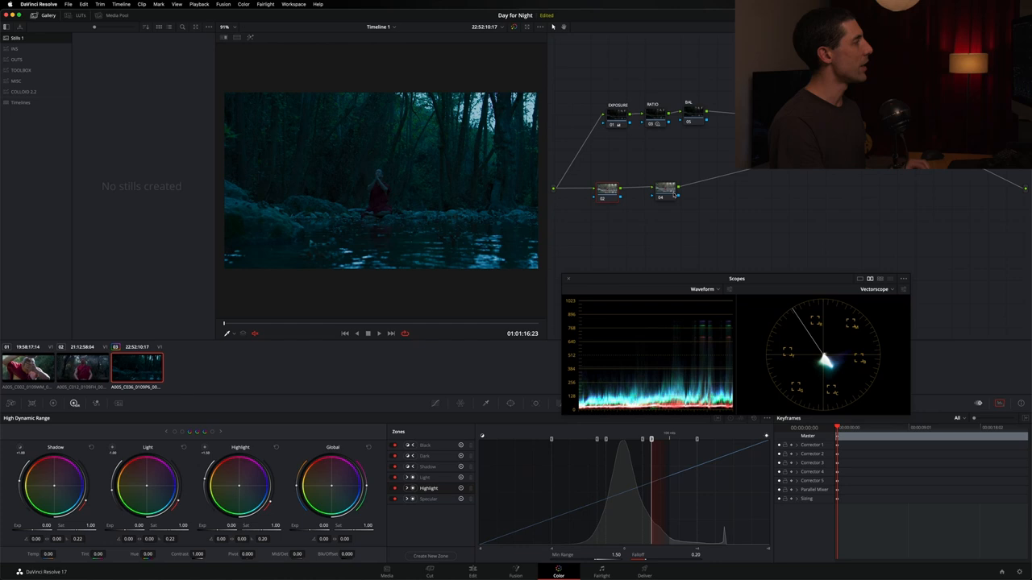
# Shape a soft, tilted oval window stretched over the treetops of the forest shot
pyautogui.moveTo(664, 190); pyautogui.dragTo(738, 197)
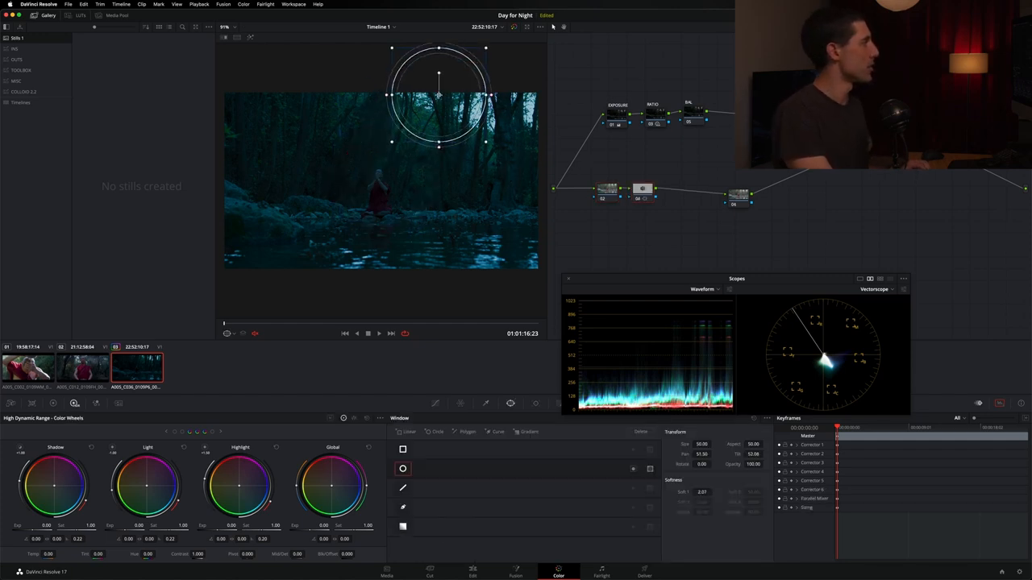
pyautogui.moveTo(439, 95); pyautogui.dragTo(426, 100)
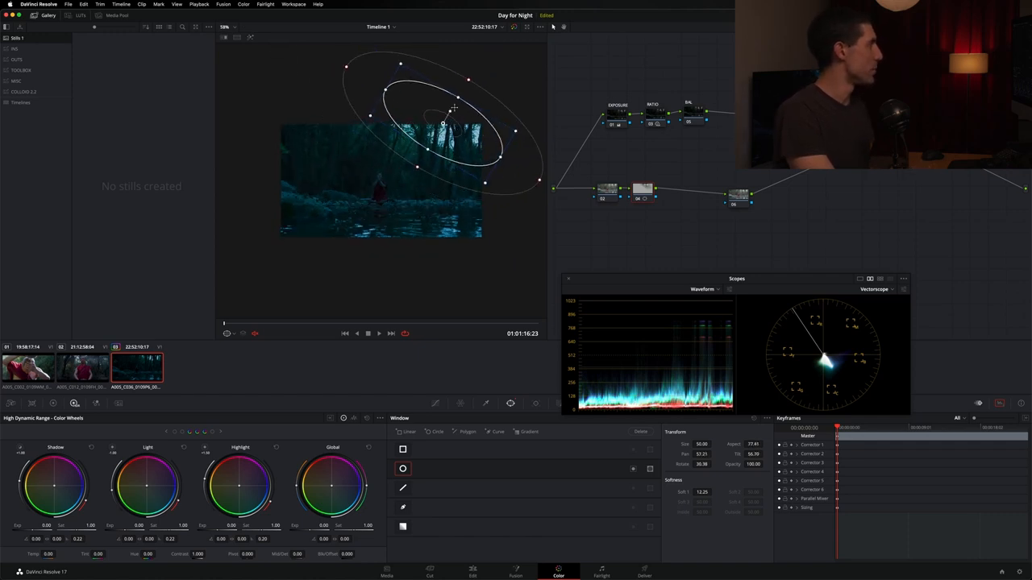
pyautogui.moveTo(455, 107); pyautogui.dragTo(435, 126)
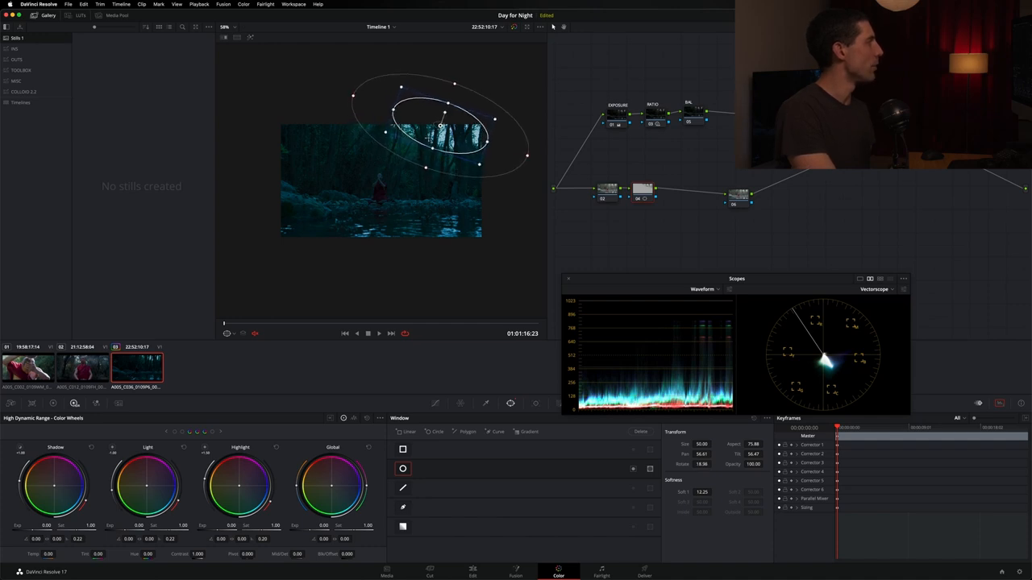
pyautogui.moveTo(442, 126); pyautogui.dragTo(438, 126)
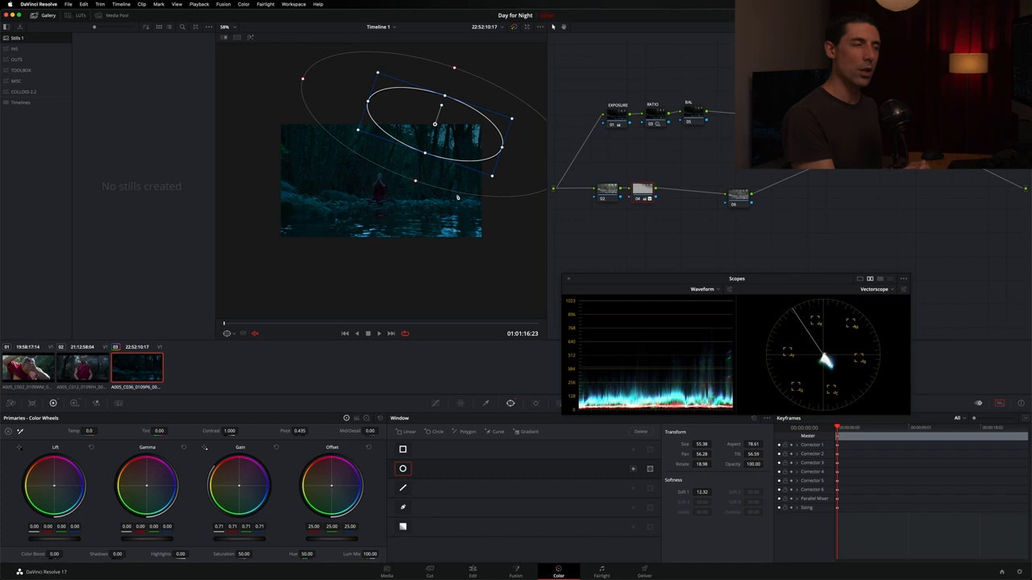
pyautogui.moveTo(145, 274)
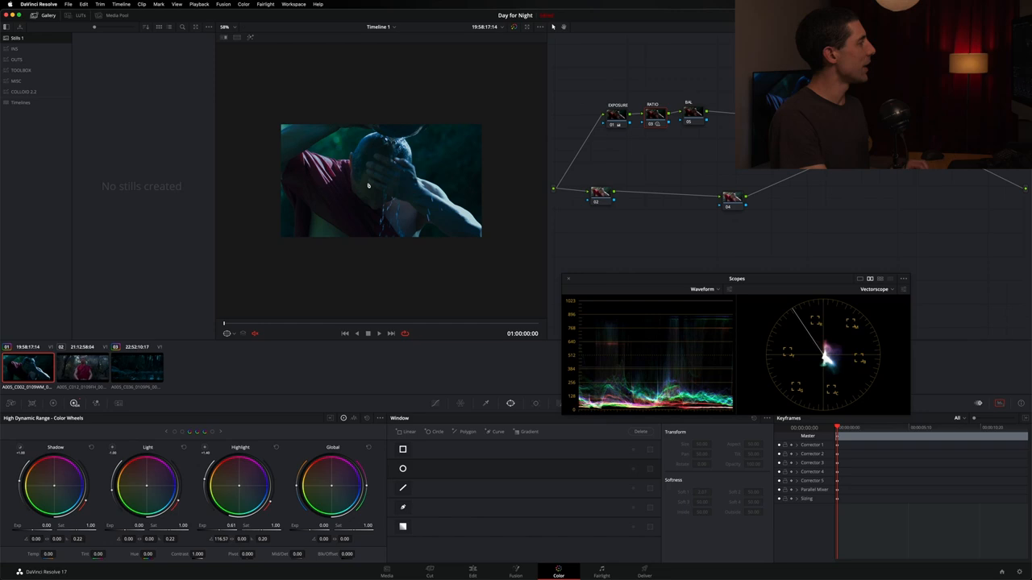
pyautogui.moveTo(433, 236)
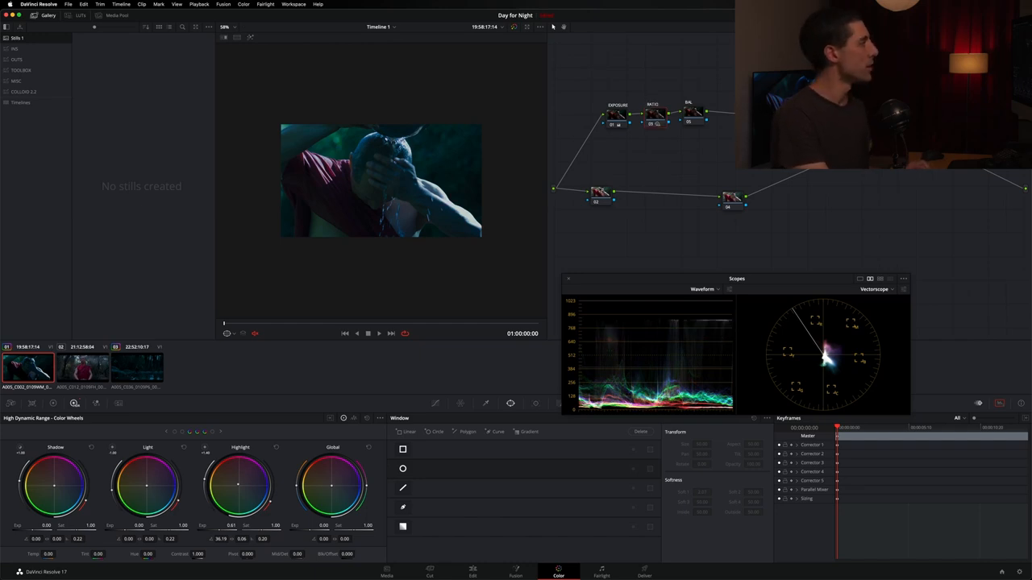
# Switch the Color Wheels palette to HDR mode for the close-up shot
pyautogui.click(403, 468)
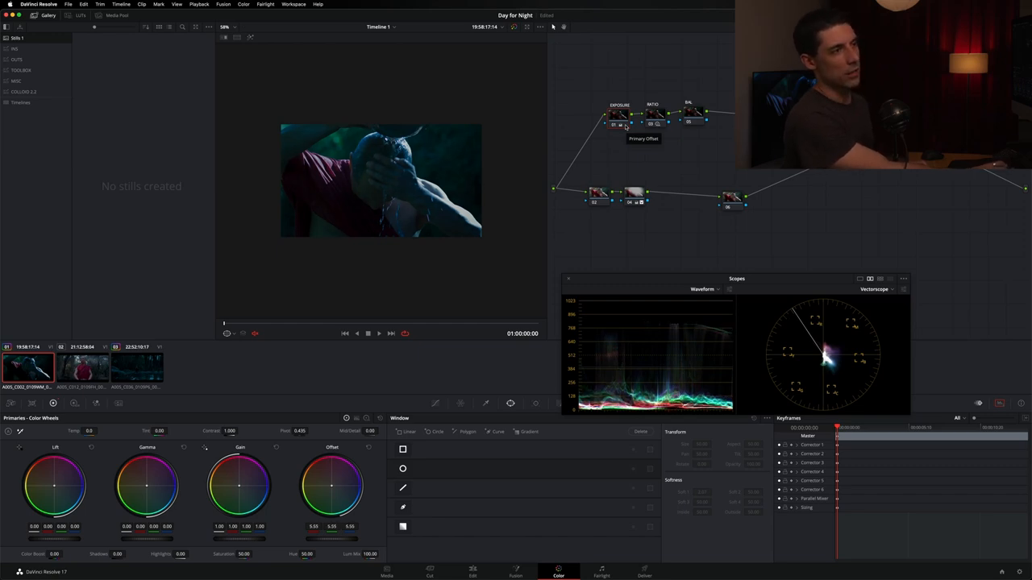
# Add a serial node to the close-up's grade and show the Primaries colour wheels
pyautogui.moveTo(331, 484); pyautogui.dragTo(325, 491)
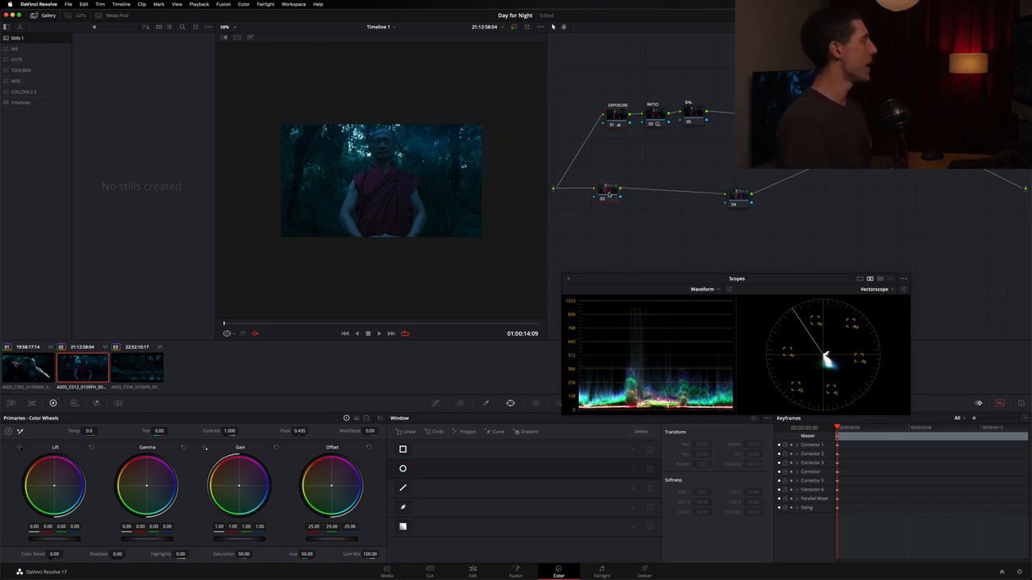
# Select the red-robed forest figure clip in the Color page timeline for grading
pyautogui.click(403, 468)
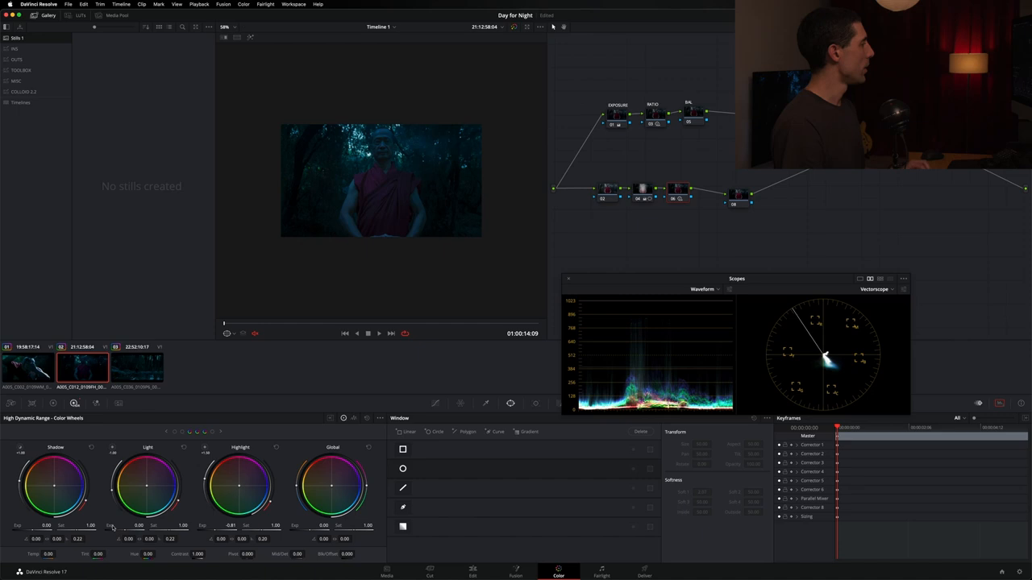
# Cool the forest figure shot toward a darker cyan-blue with the HDR wheels
pyautogui.moveTo(736, 277); pyautogui.dragTo(458, 248)
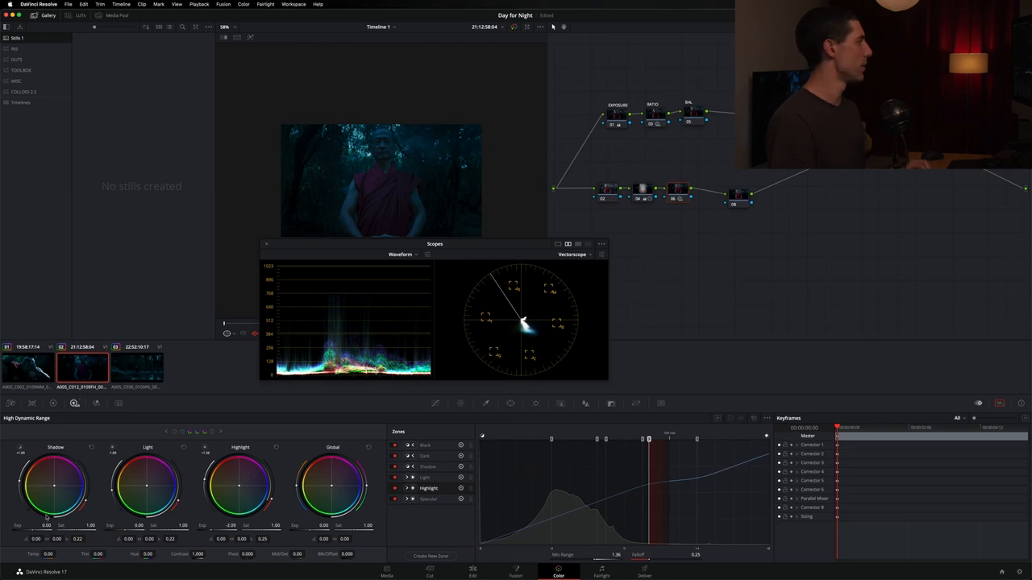
pyautogui.moveTo(361, 388)
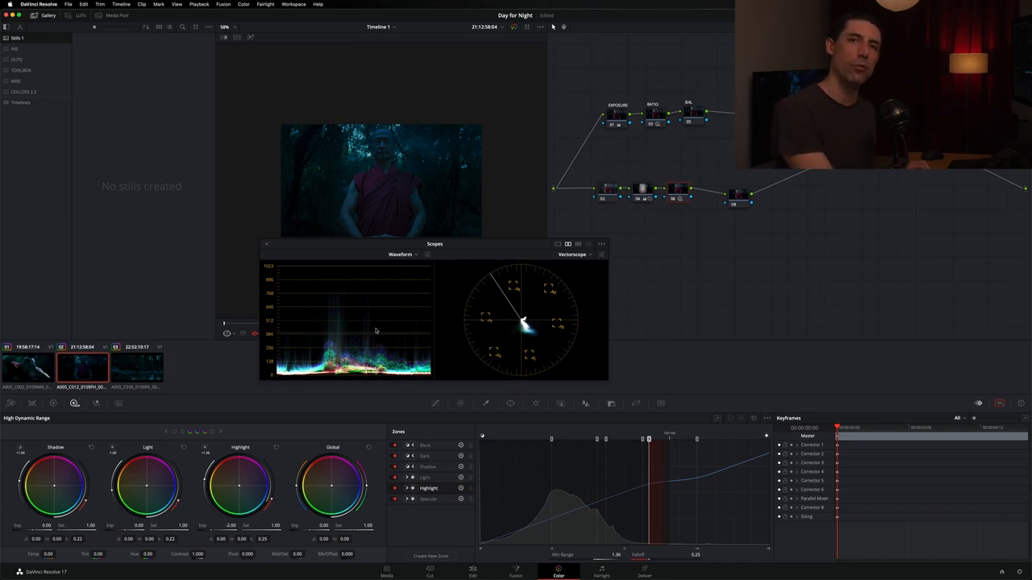
pyautogui.moveTo(325, 177)
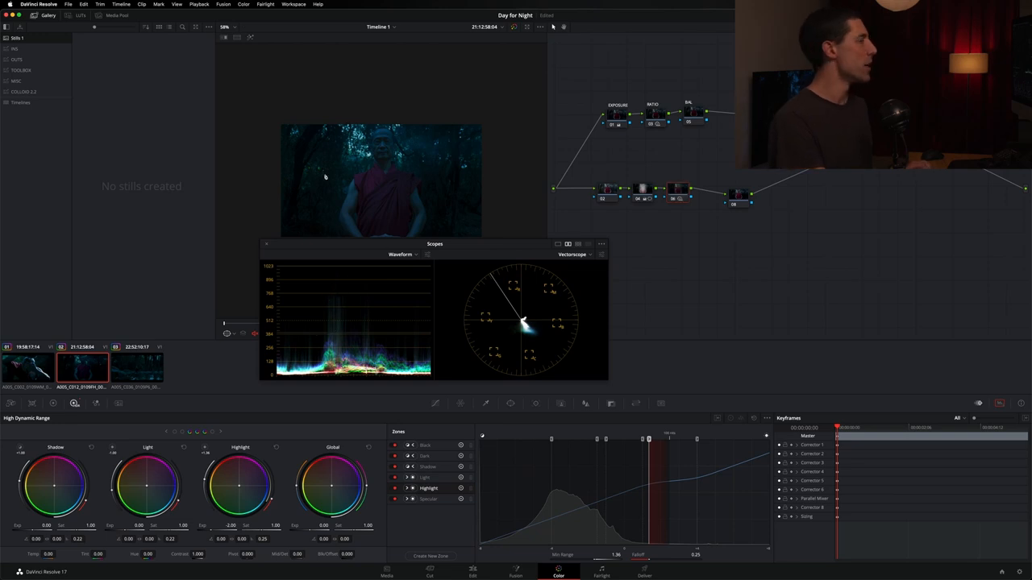
pyautogui.moveTo(139, 360)
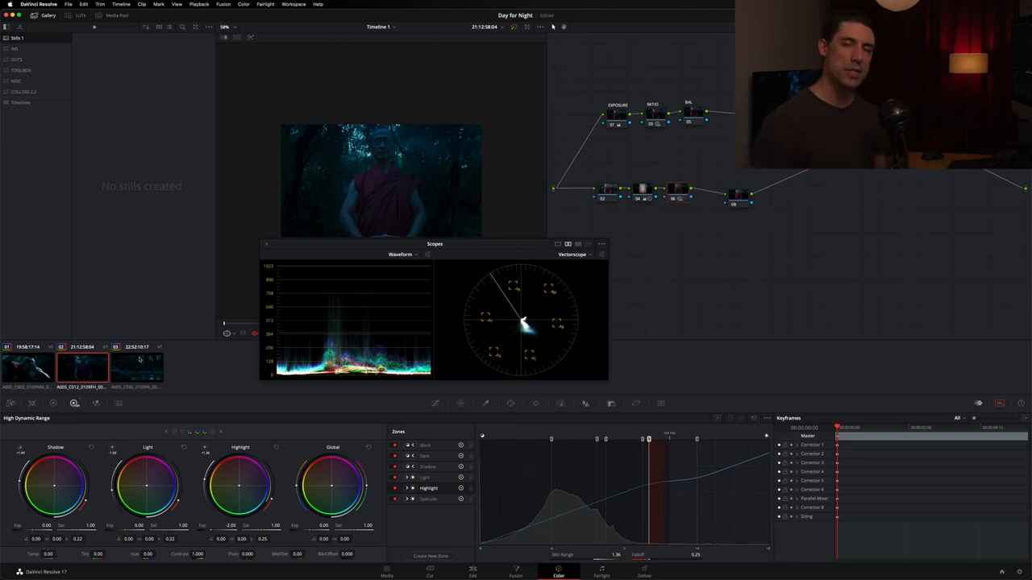